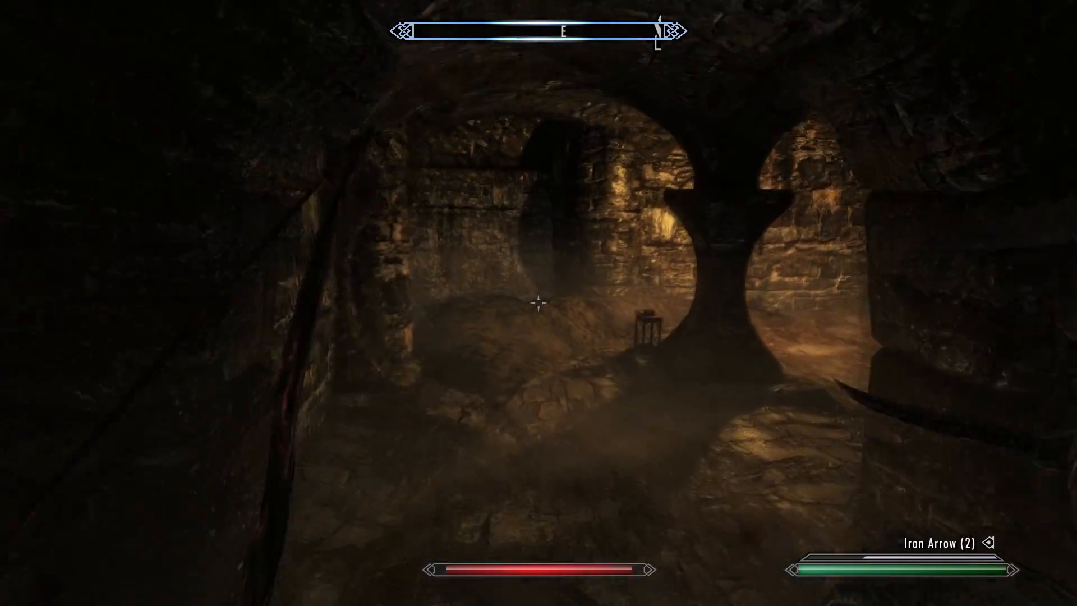
mouse_move(539, 303)
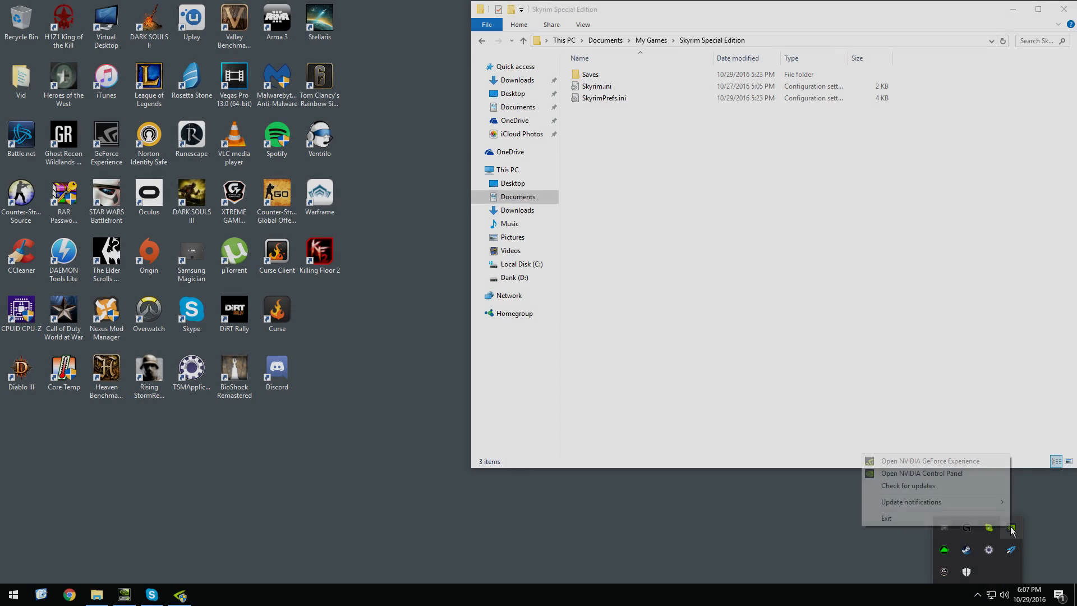
- Open NVIDIA Control Panel's Manage 3D settings program list and start adding a program
left_click(921, 472)
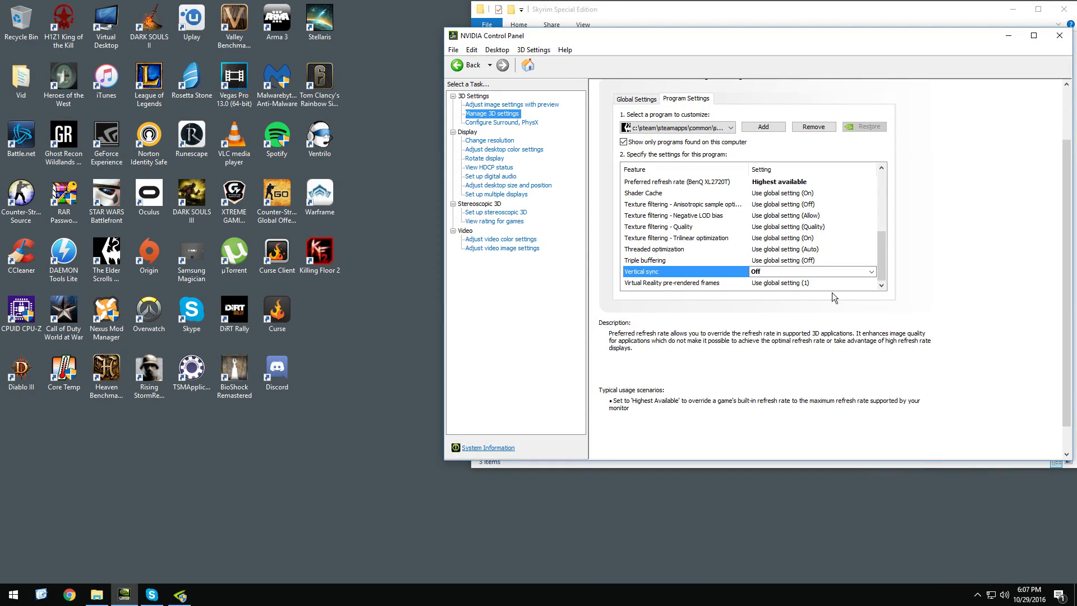
left_click(734, 127)
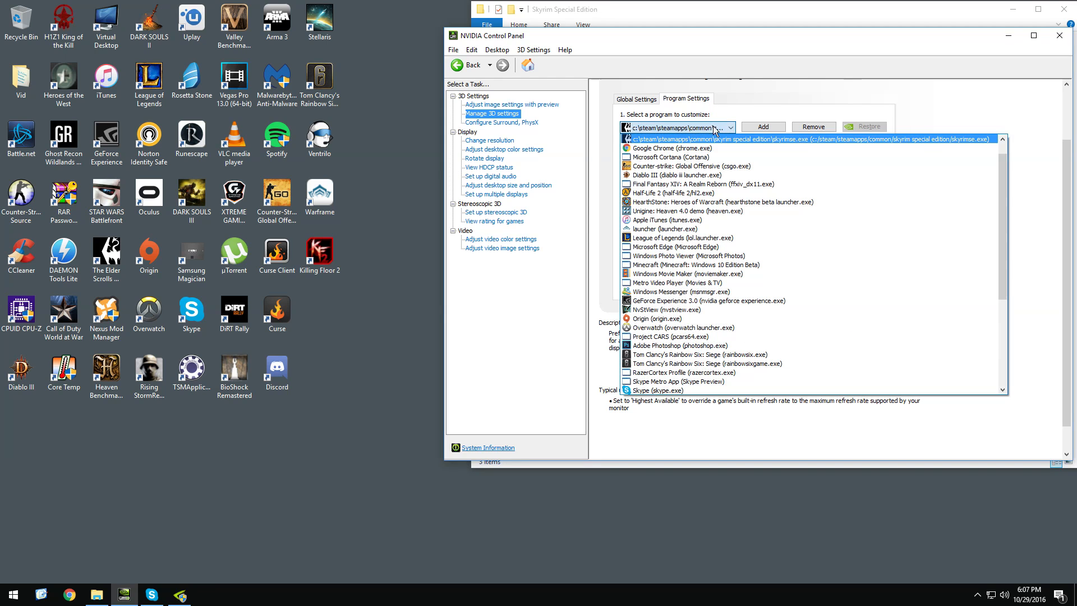
scroll("up", 3)
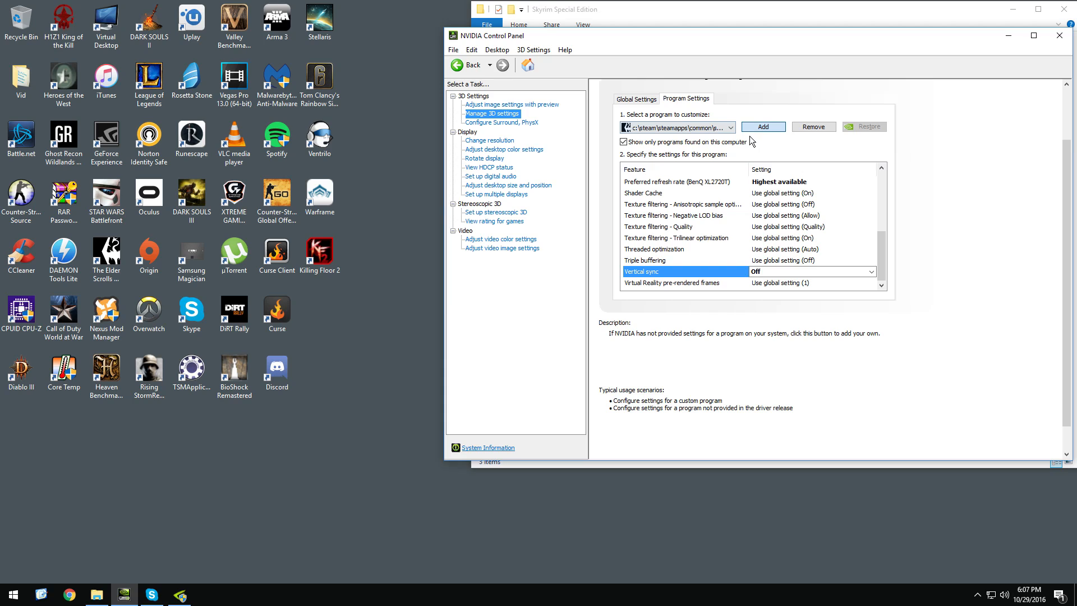
mouse_move(713, 150)
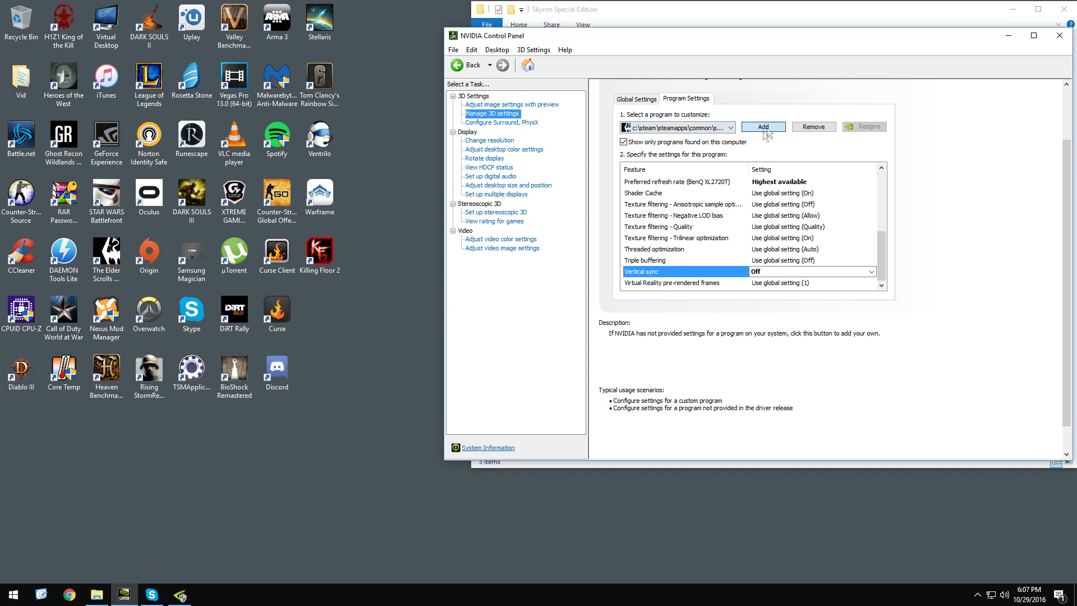
left_click(762, 126)
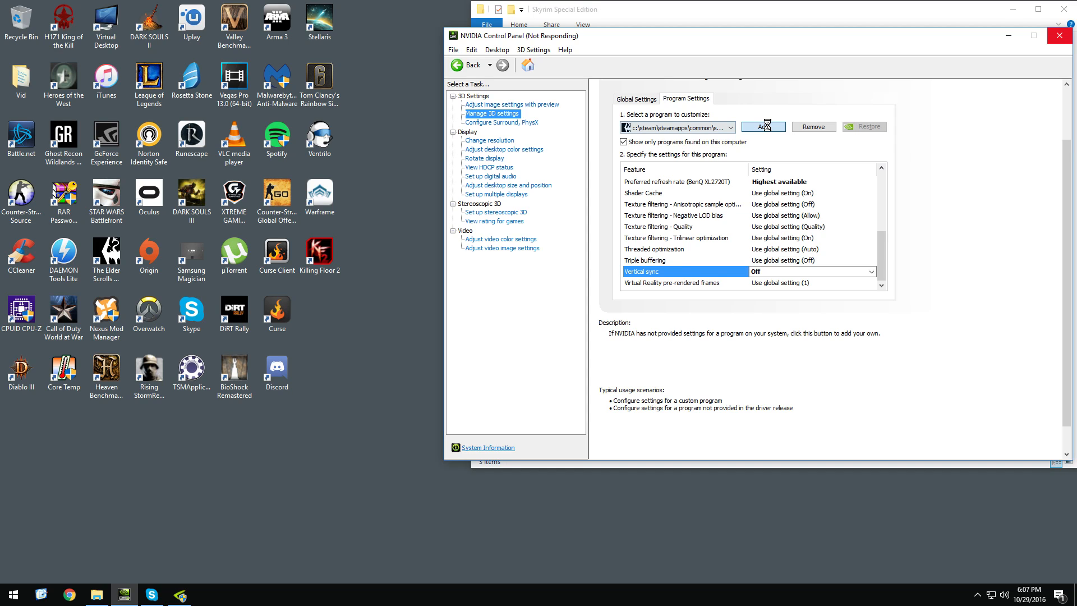
- Browse to C:\Steam\steamapps\common\Skyrim Special Edition and add SkyrimSE.exe
left_click(763, 126)
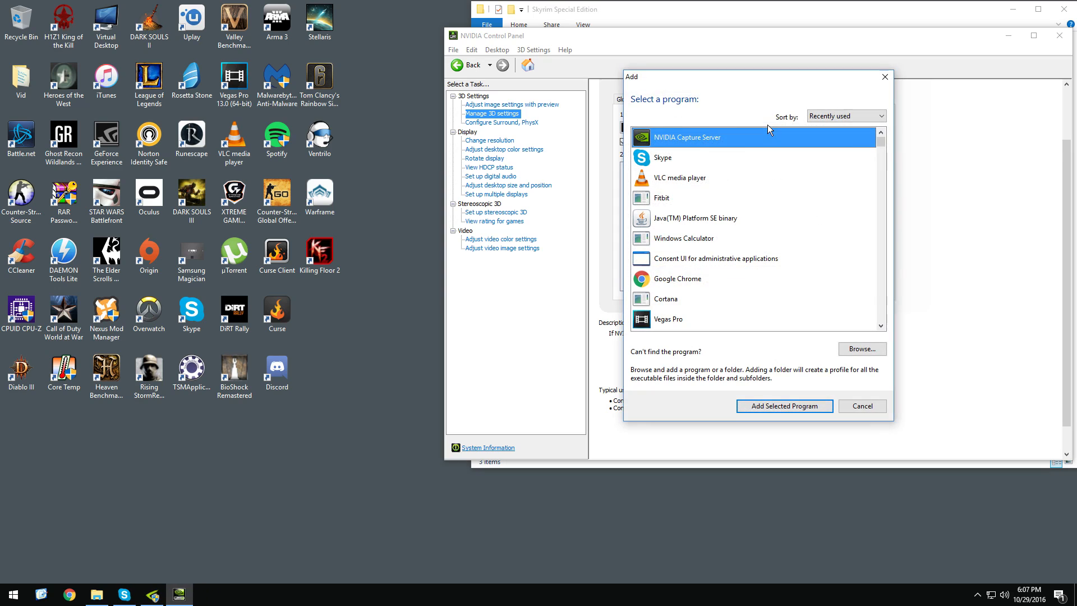
left_click(860, 350)
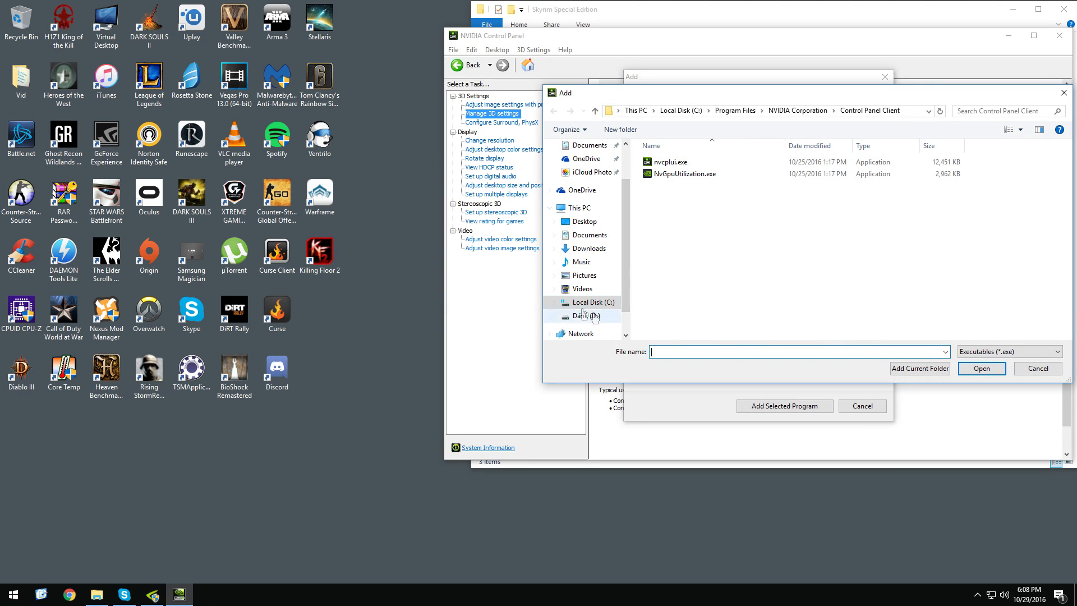
left_click(595, 302)
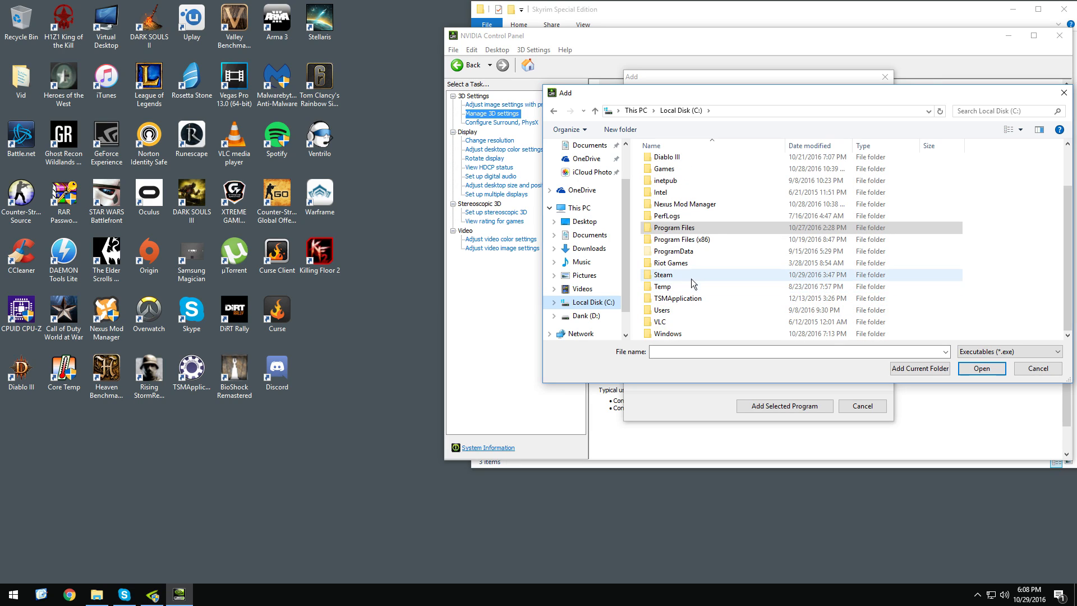
double_click(663, 274)
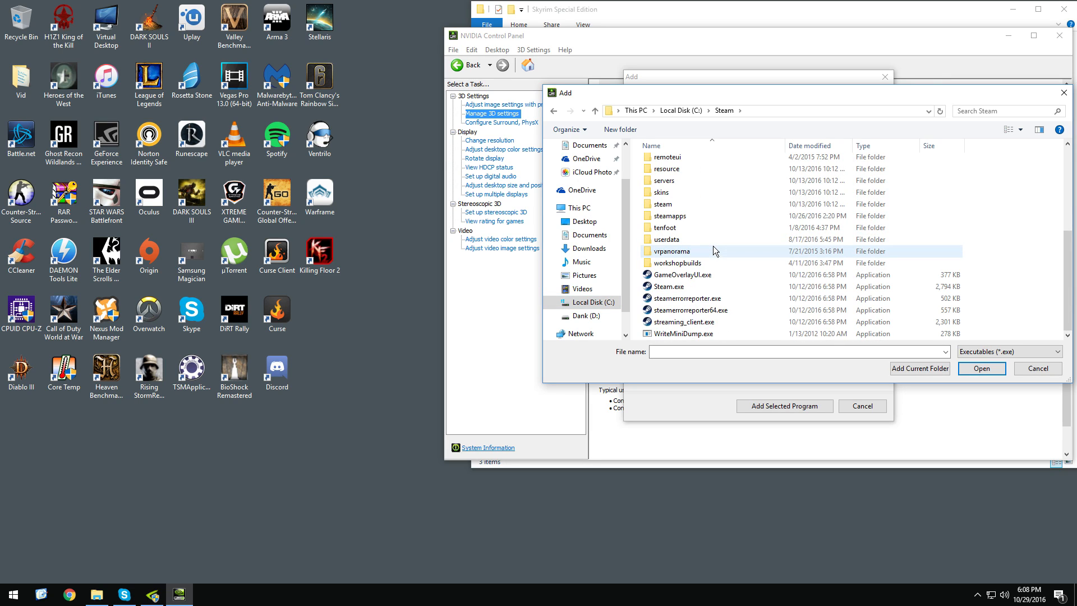
double_click(669, 215)
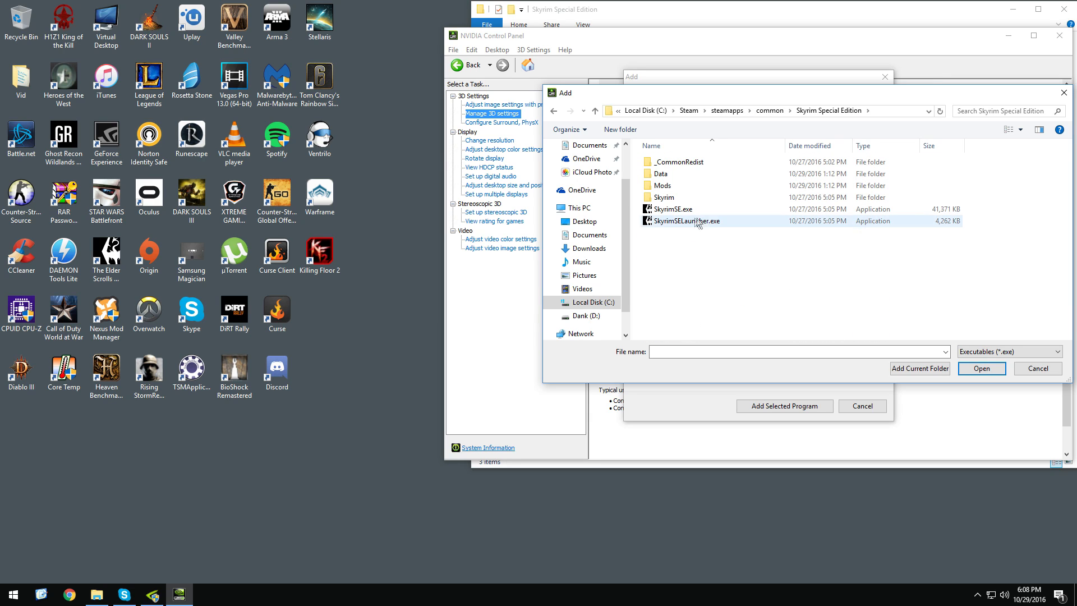
left_click(671, 209)
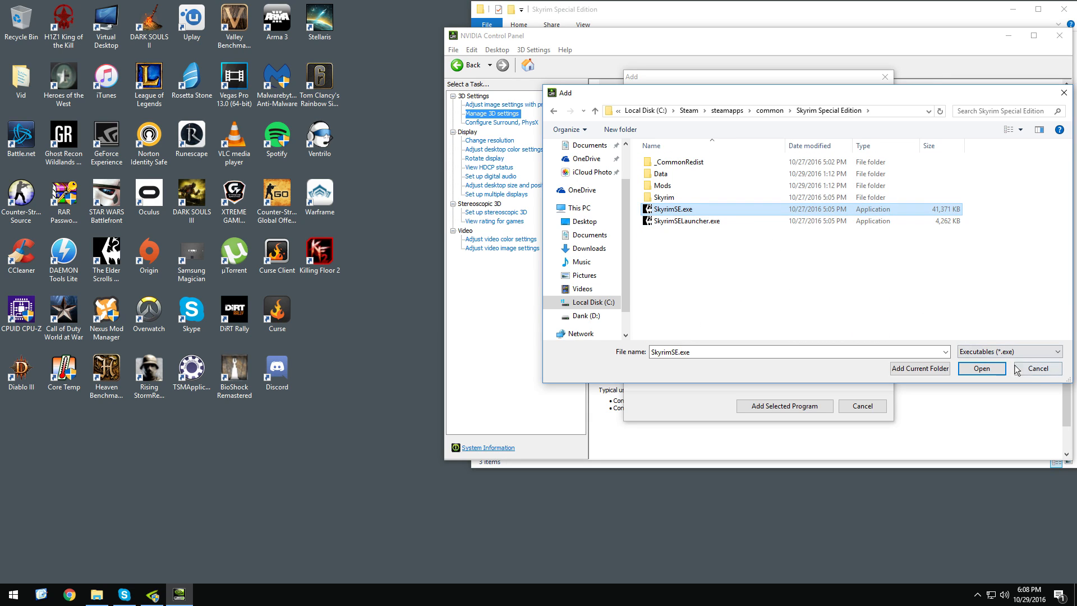
left_click(981, 368)
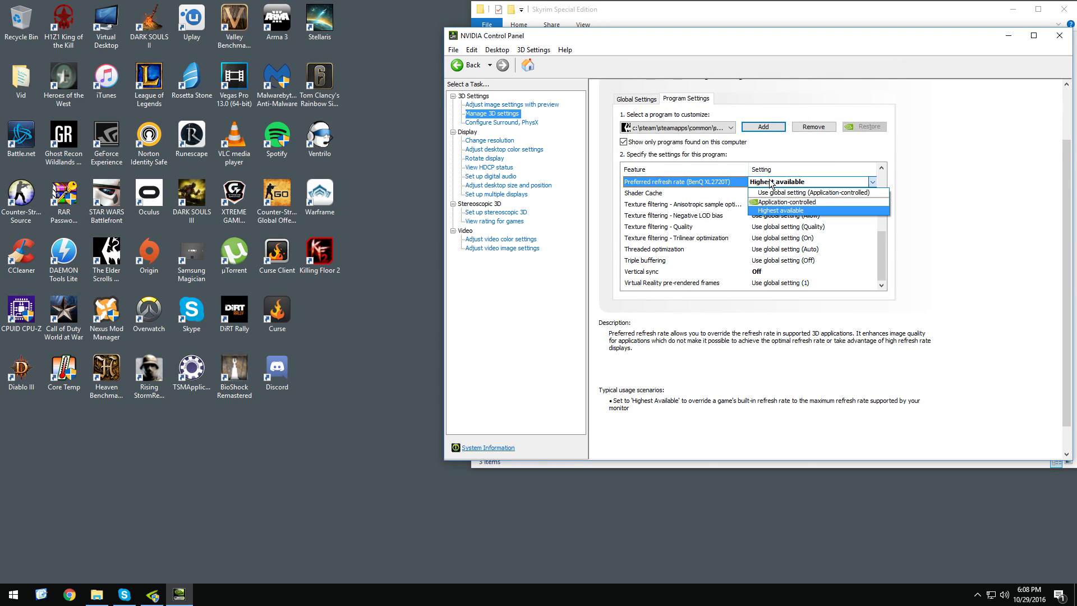
- Set Skyrim SE's preferred refresh rate to Highest available, with vertical sync Off
left_click(781, 211)
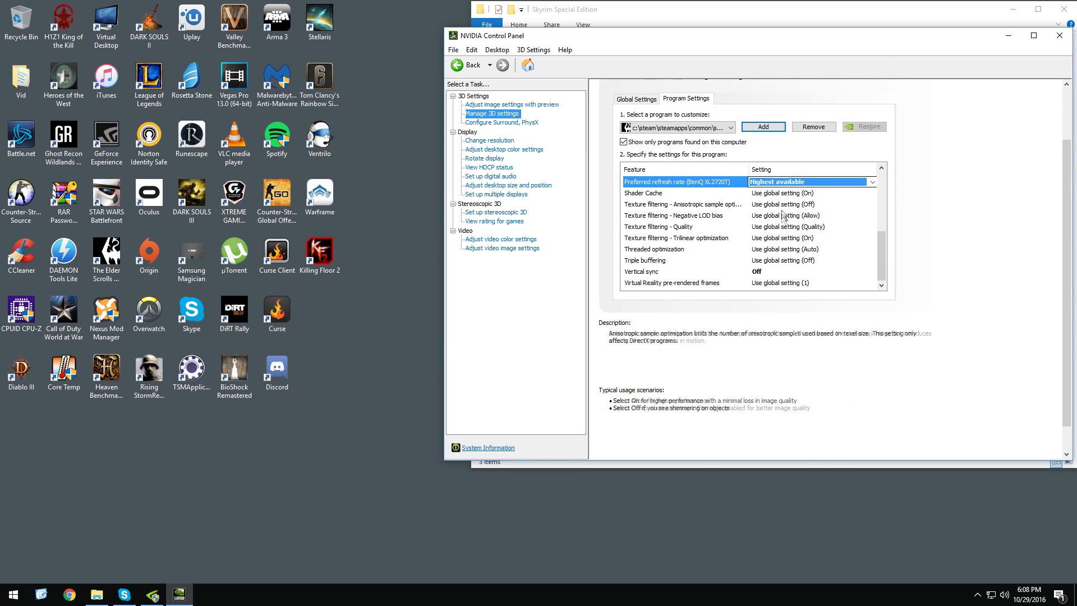
left_click(640, 272)
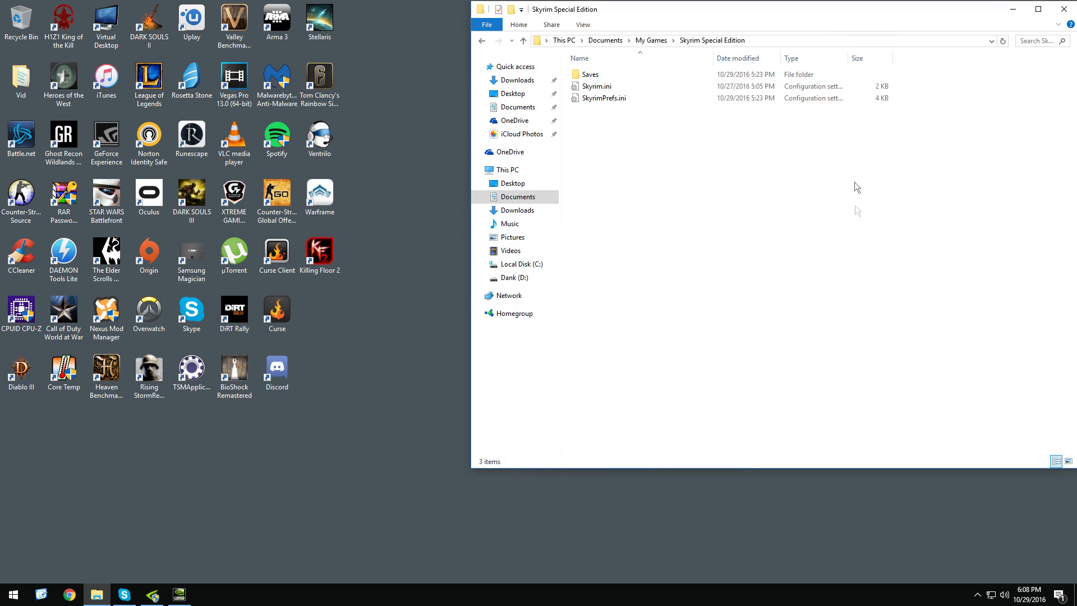
mouse_move(696, 331)
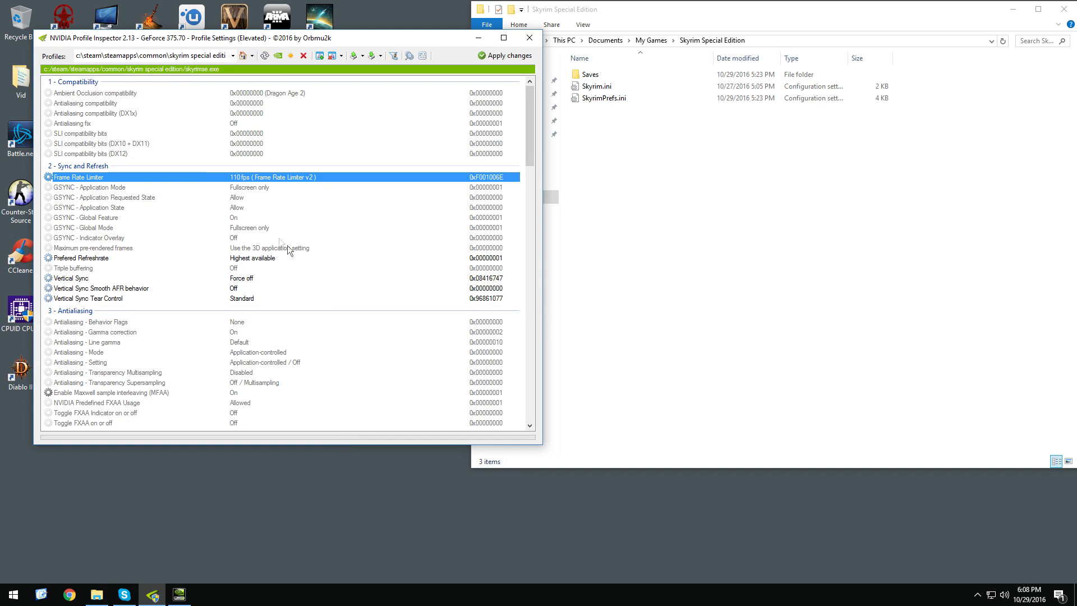
mouse_move(120, 43)
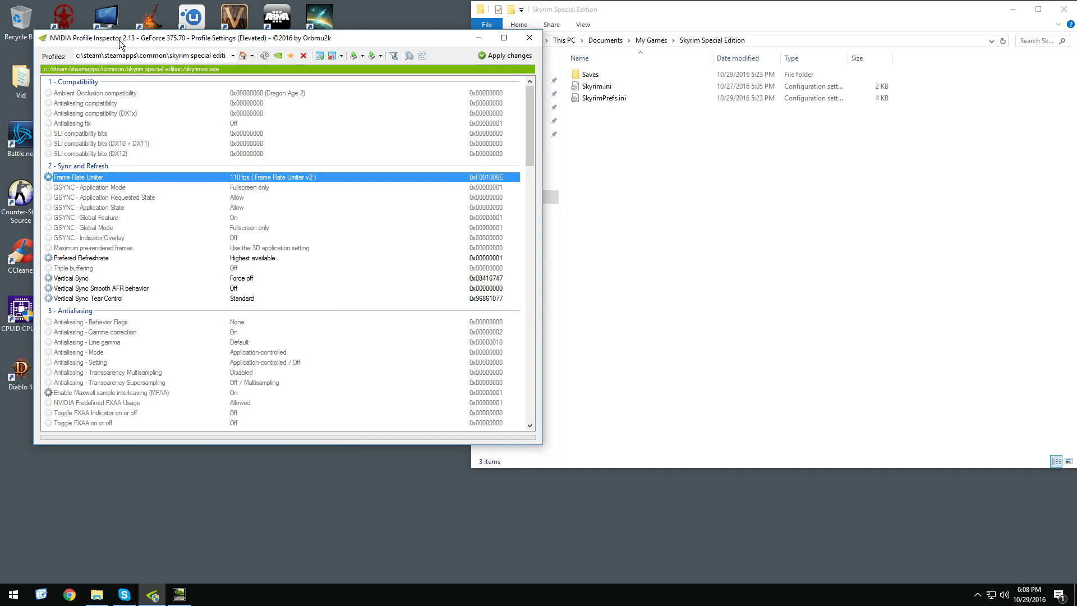
mouse_move(305, 189)
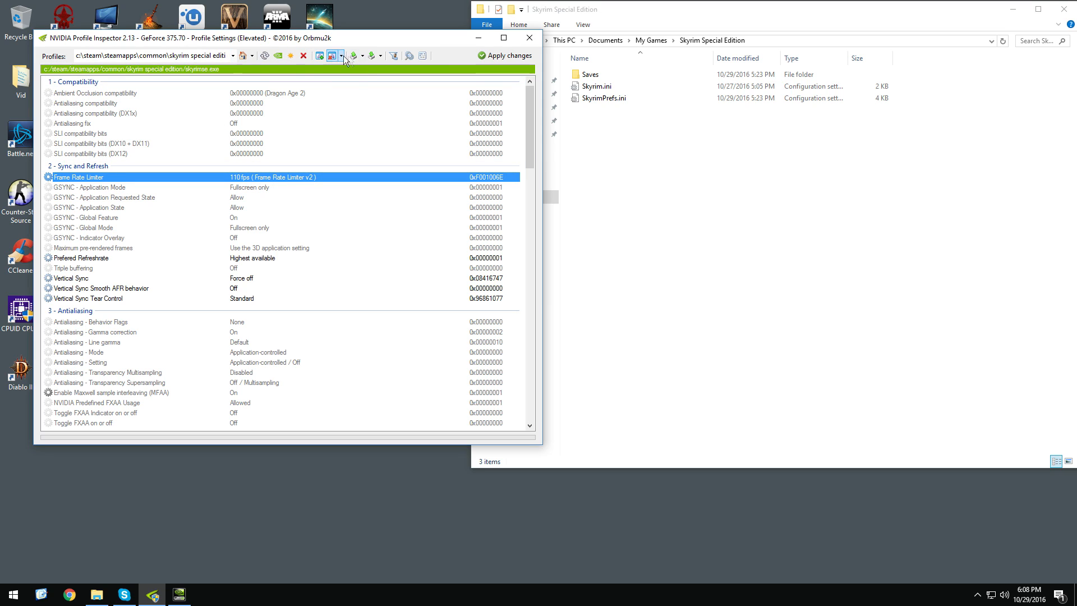
mouse_move(290, 61)
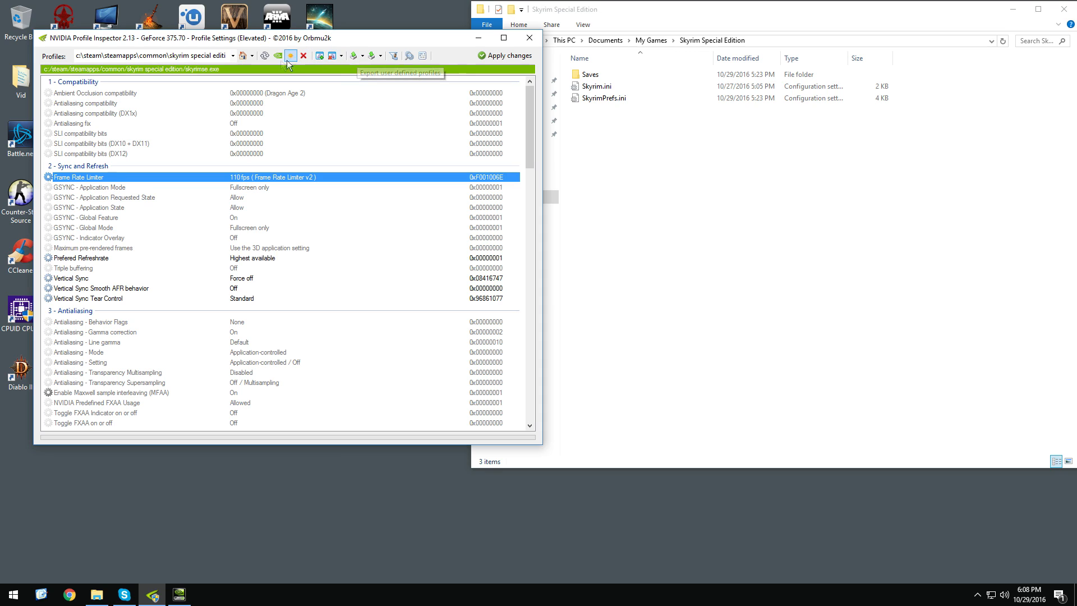
- Show the user-defined profiles list to reach the skyrimse.exe profile
left_click(242, 56)
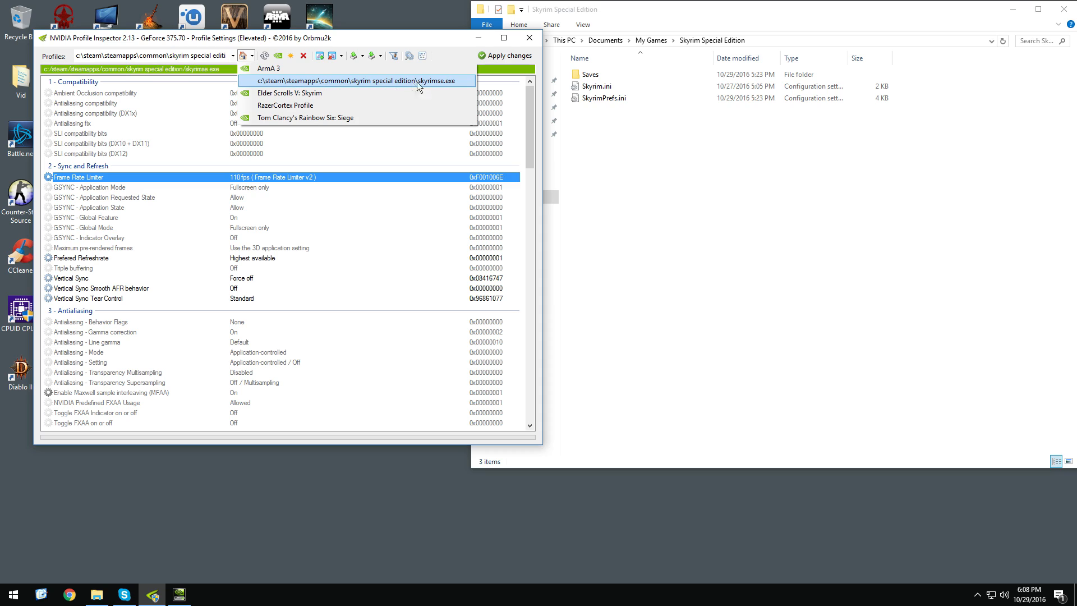
mouse_move(426, 85)
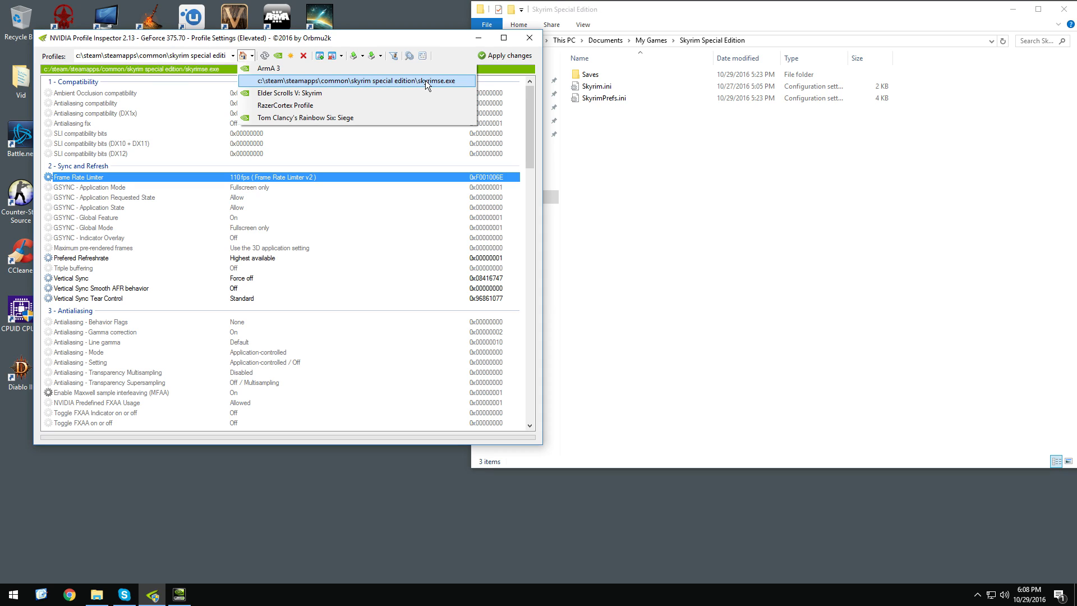
mouse_move(657, 161)
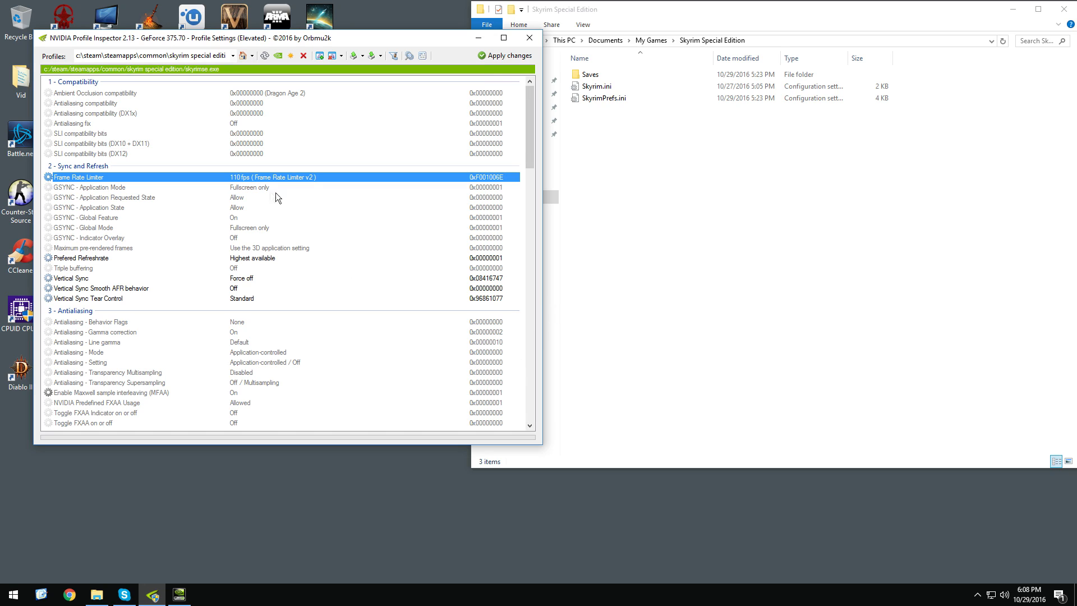
mouse_move(93, 183)
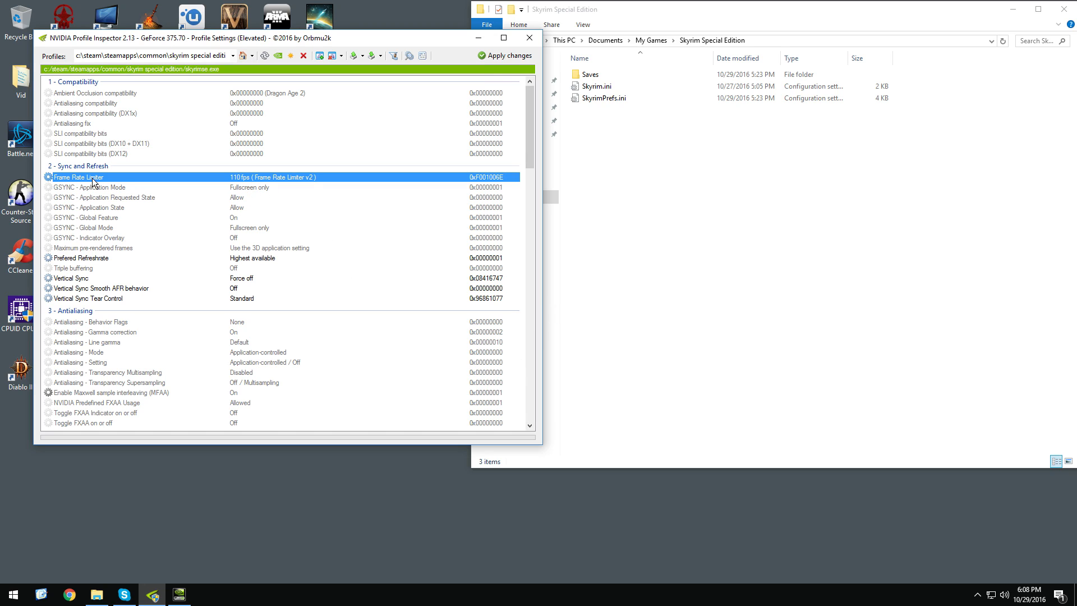
mouse_move(288, 188)
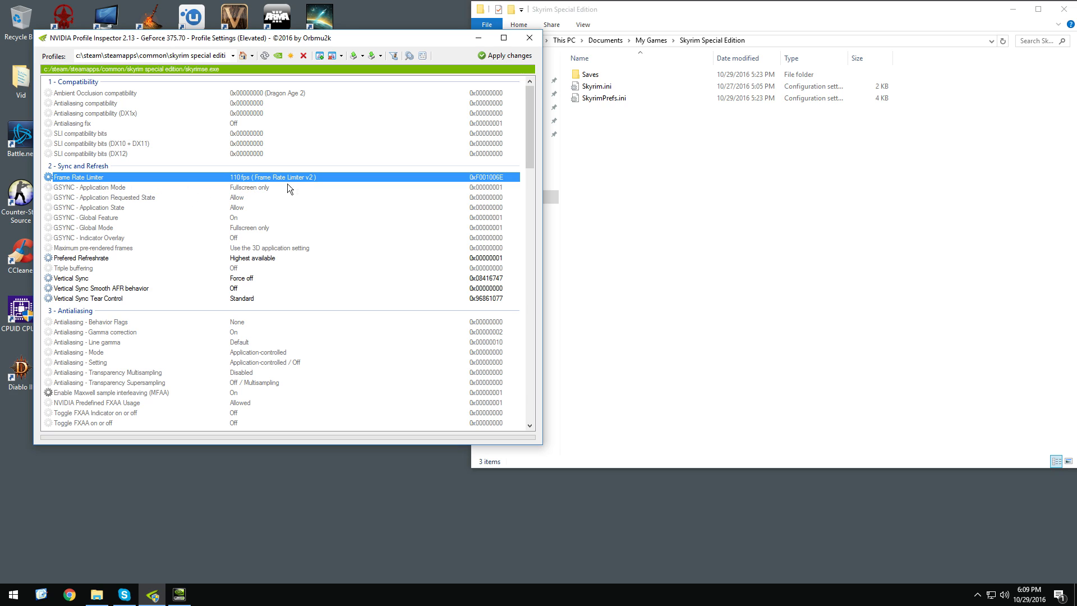
- Choose 110 fps in the Frame Rate Limiter list and close Profile Inspector
left_click(459, 177)
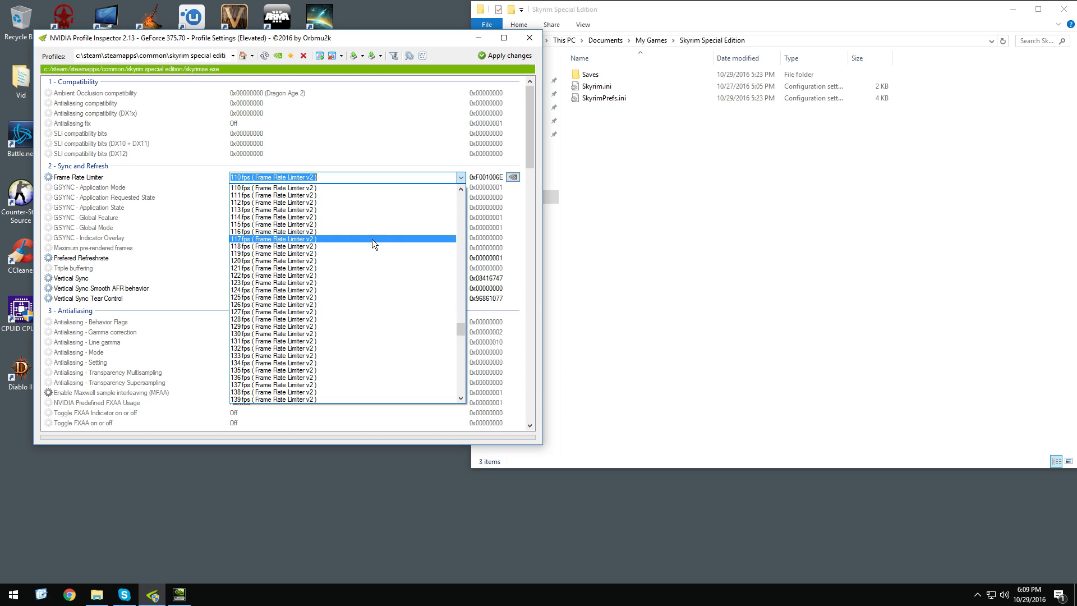
scroll("down", 3)
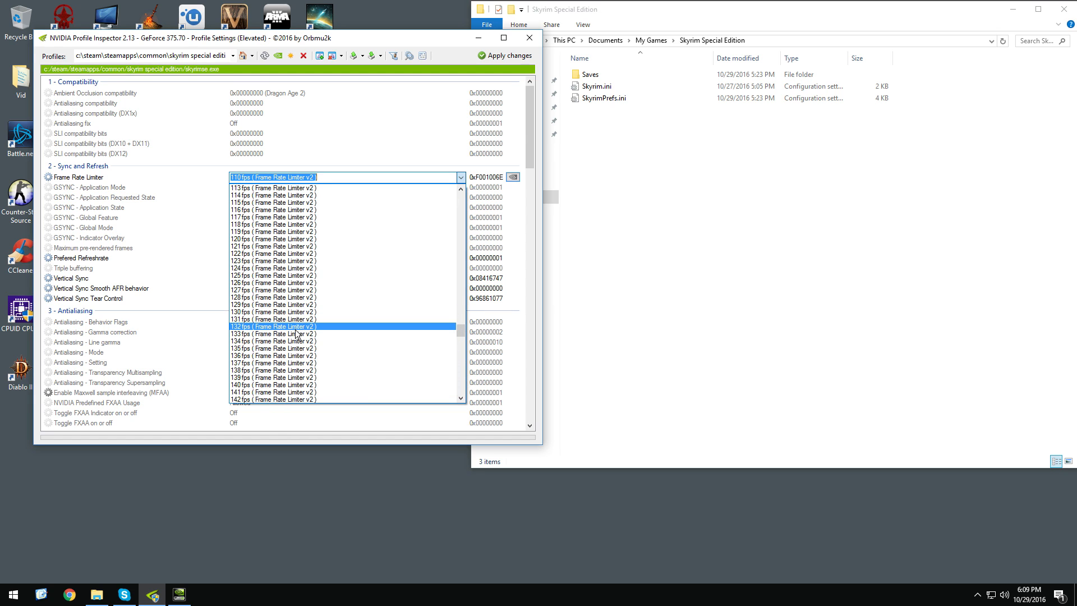
scroll("up", 3)
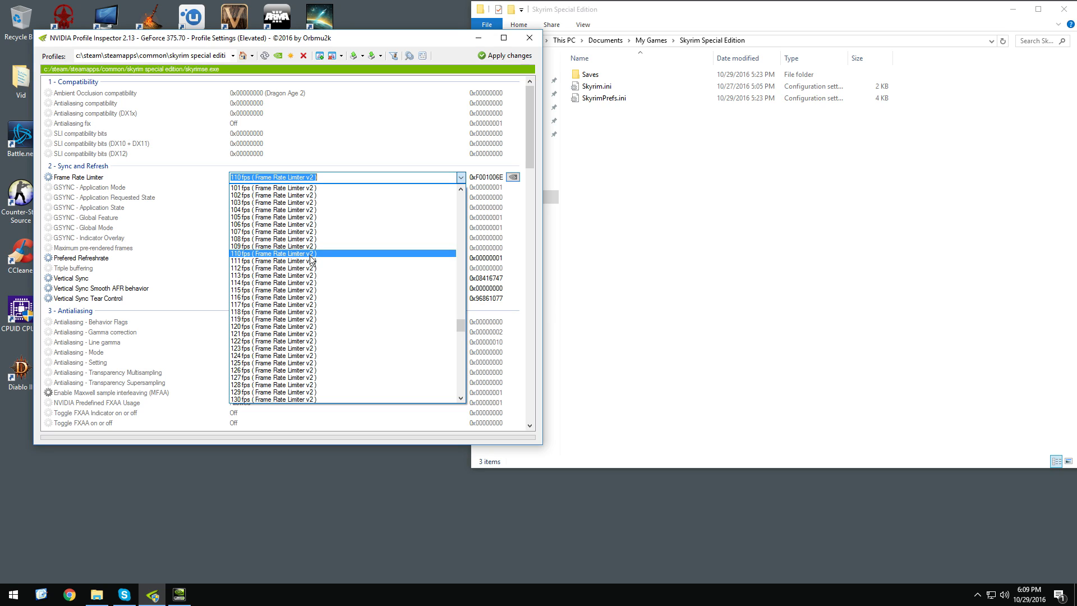
left_click(272, 253)
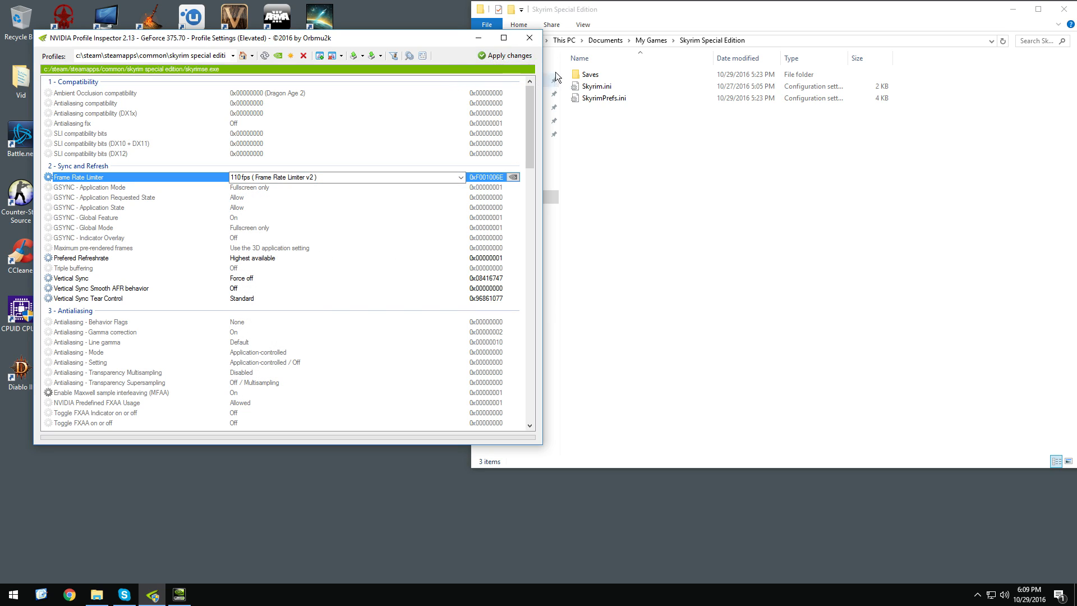
mouse_move(528, 38)
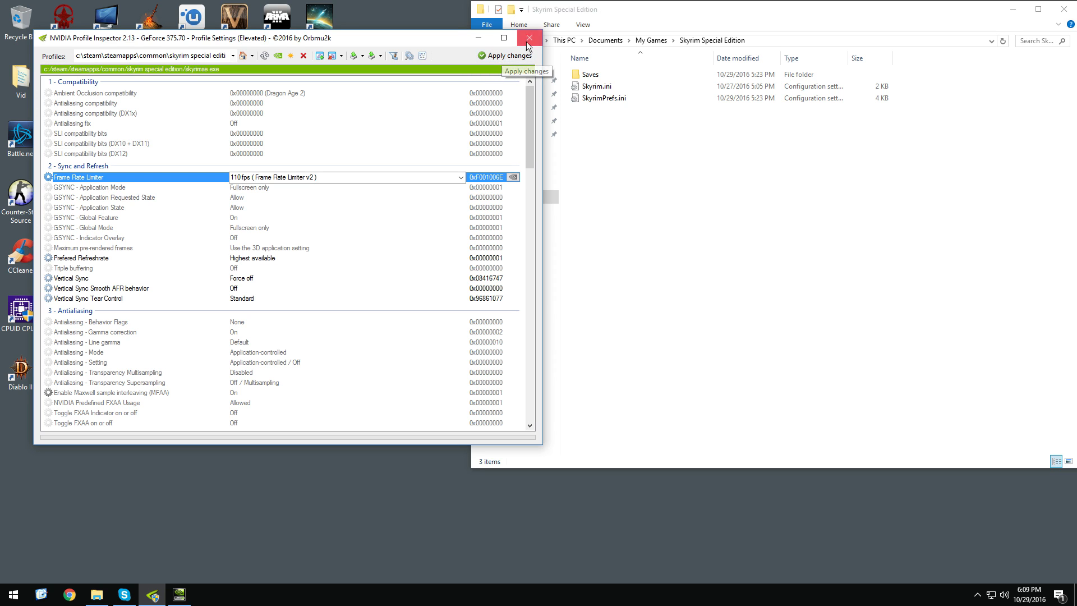
left_click(529, 38)
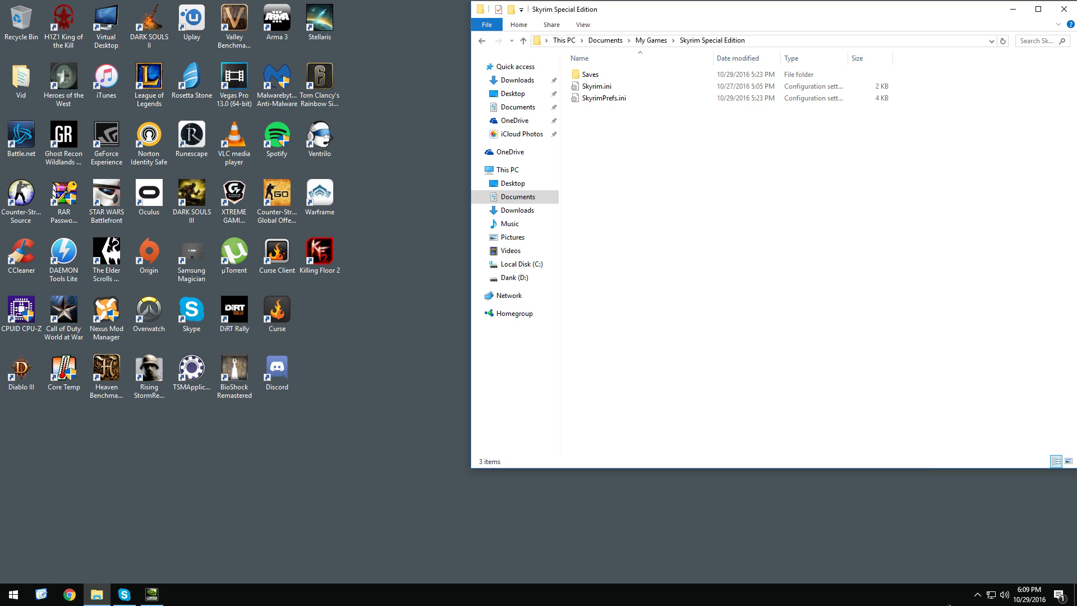
mouse_move(306, 430)
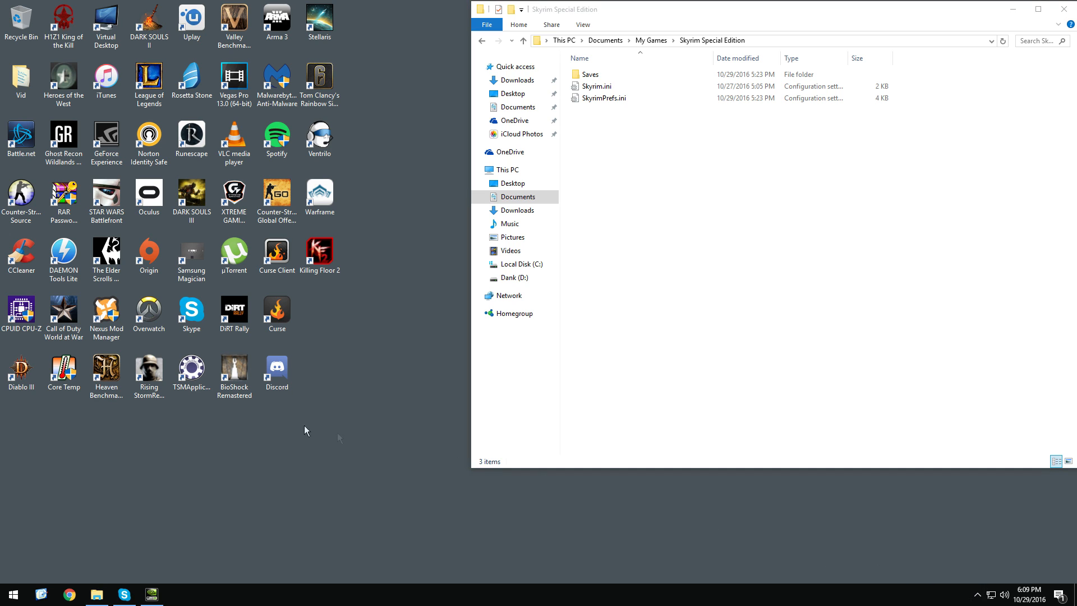
- Open SkyrimPrefs.ini and search for 'sync' to find iVSyncPresentInterval=0
left_click(603, 98)
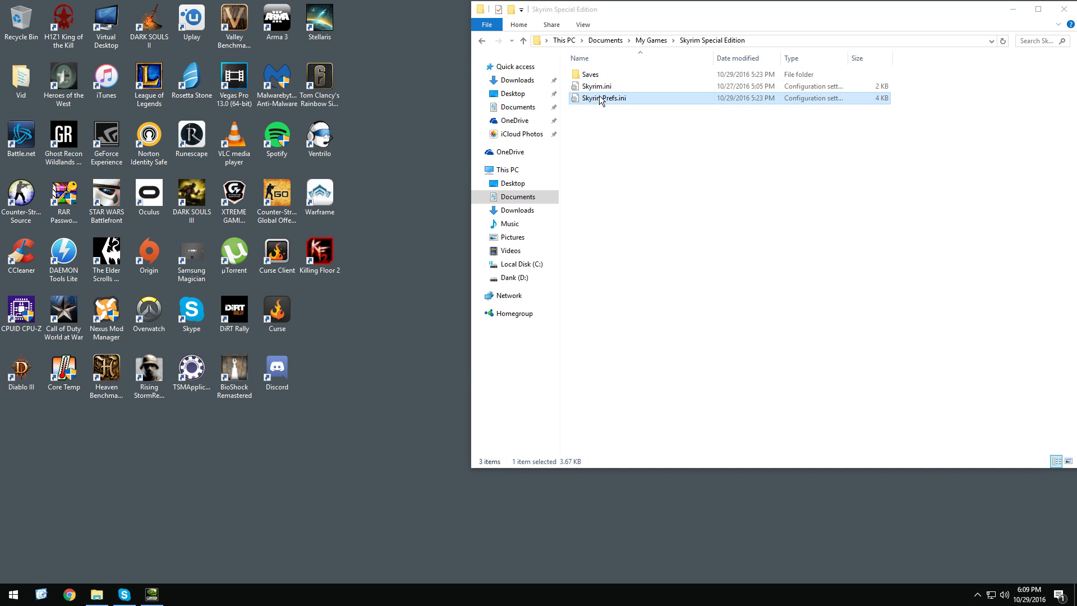
double_click(603, 98)
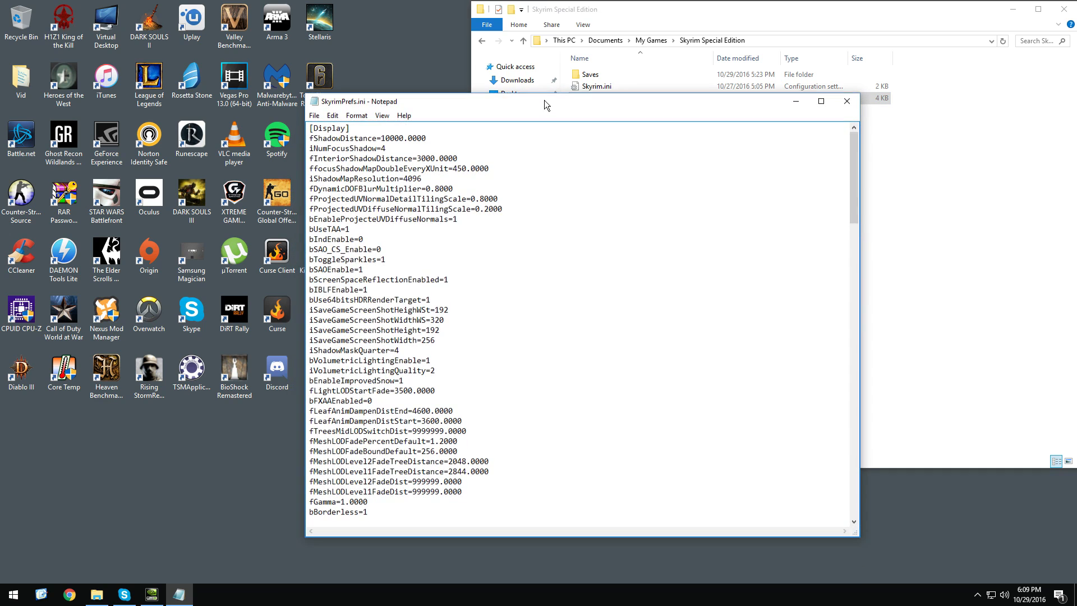
key("ctrl+f")
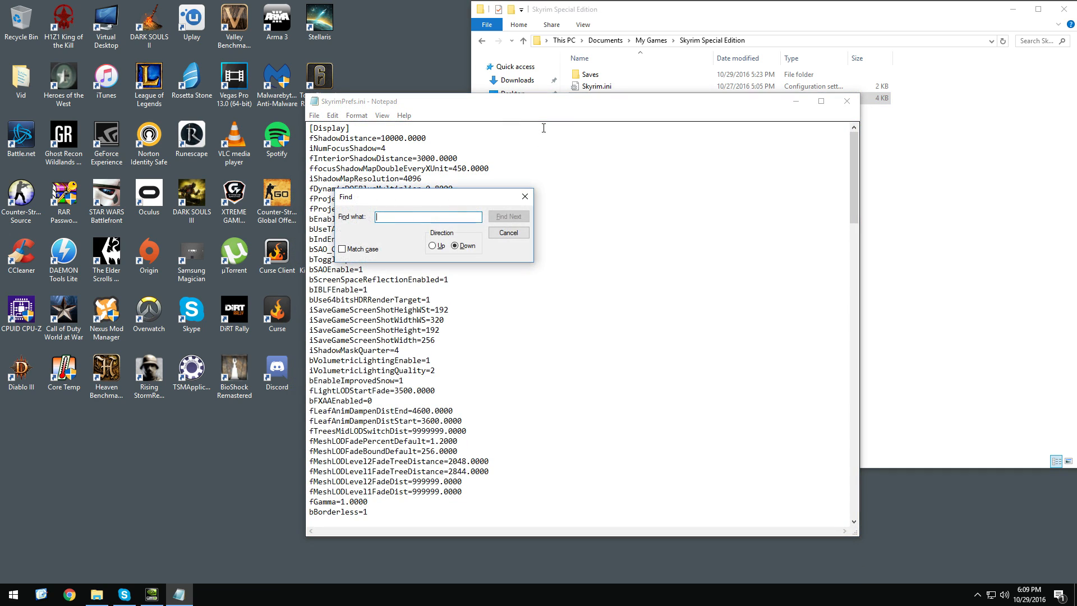
left_click(508, 217)
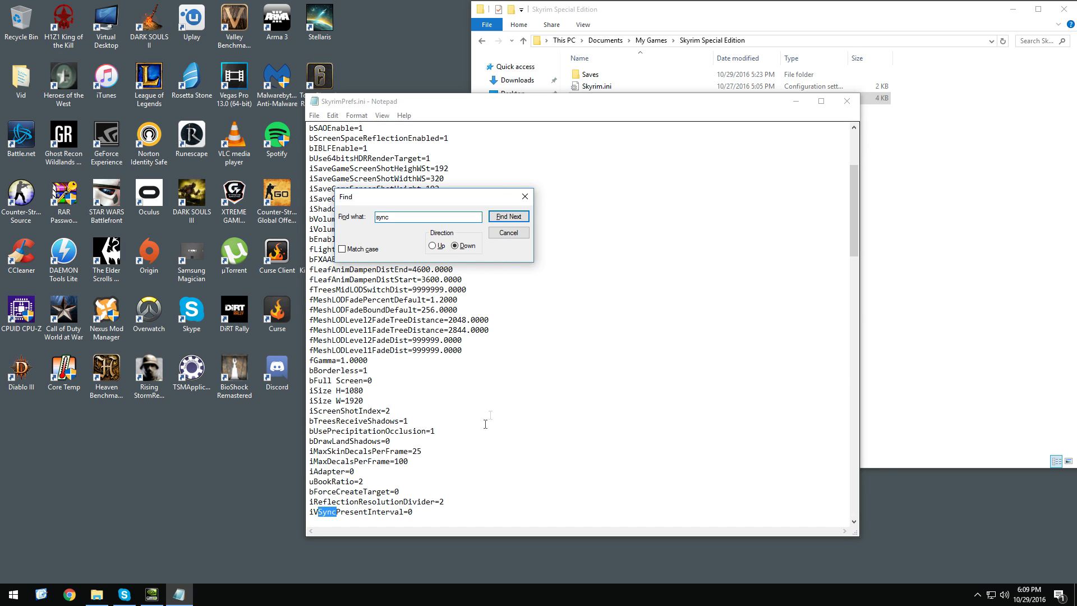
left_click(508, 217)
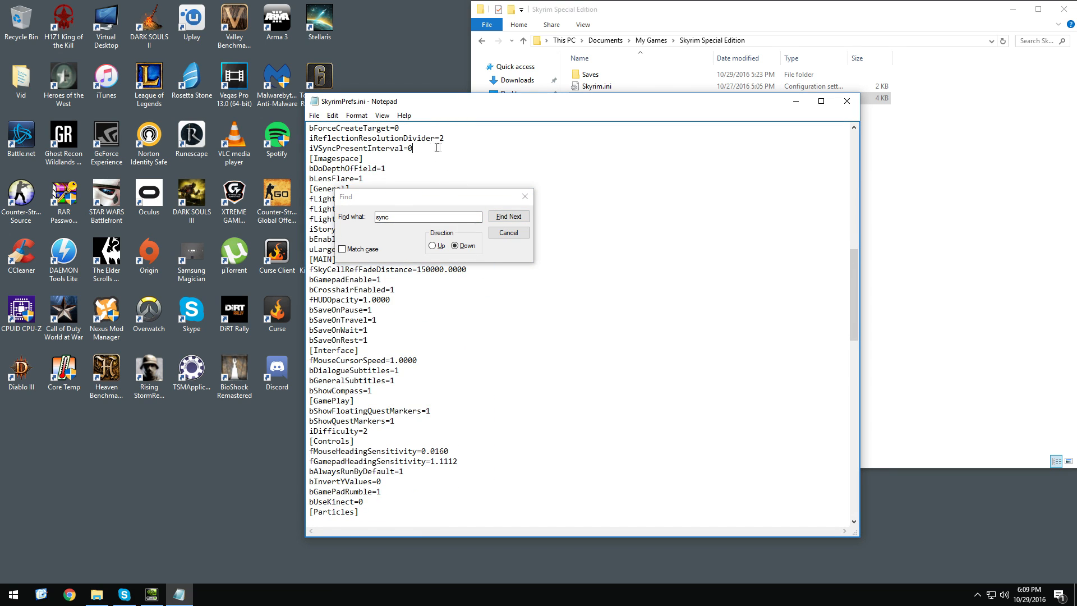
left_click(508, 216)
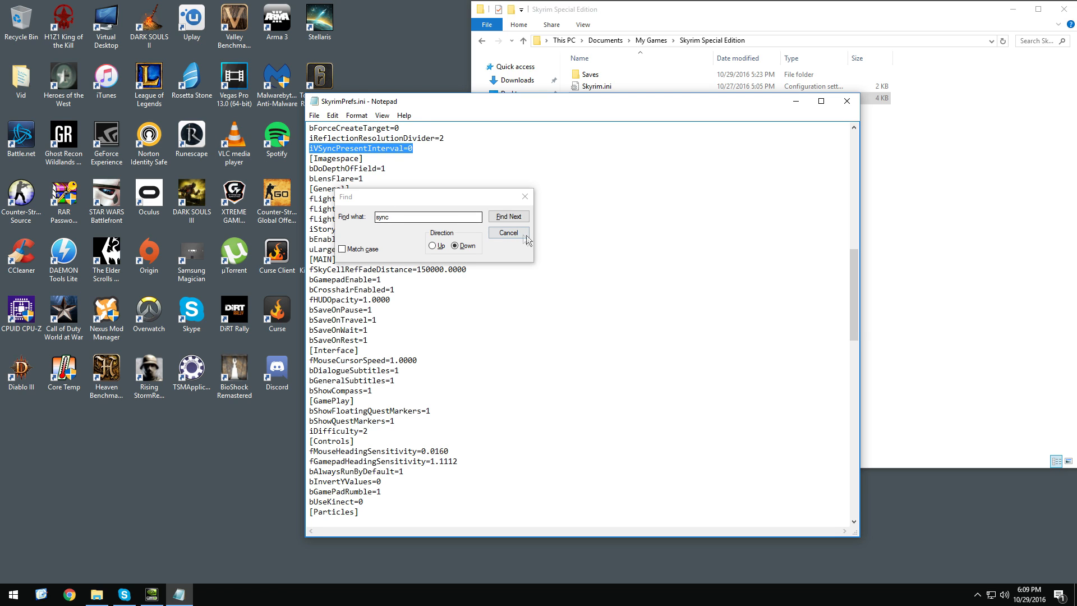
left_click(508, 216)
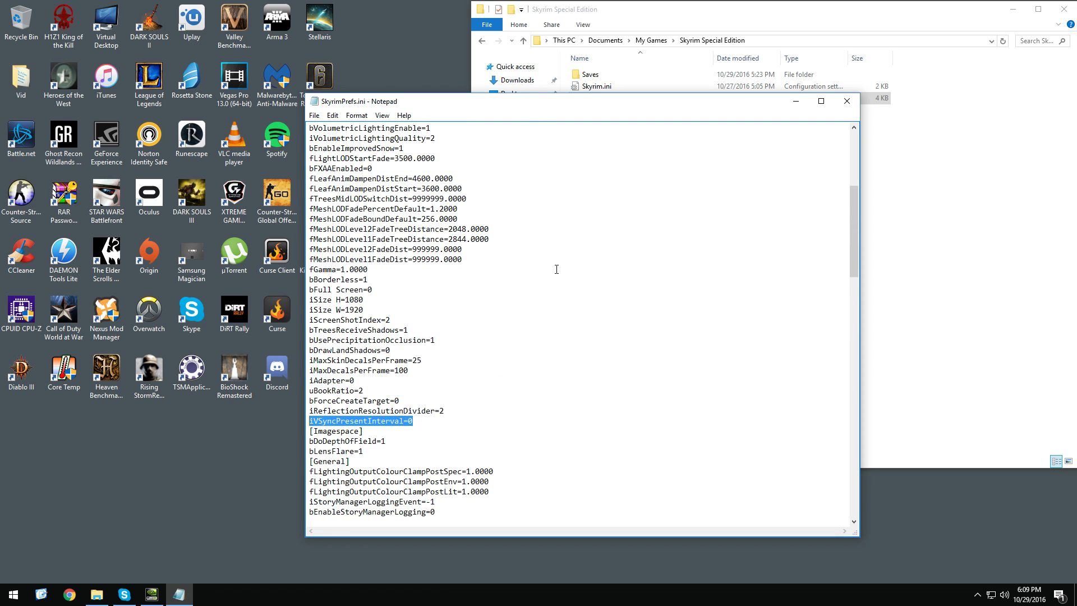
scroll("up", 3)
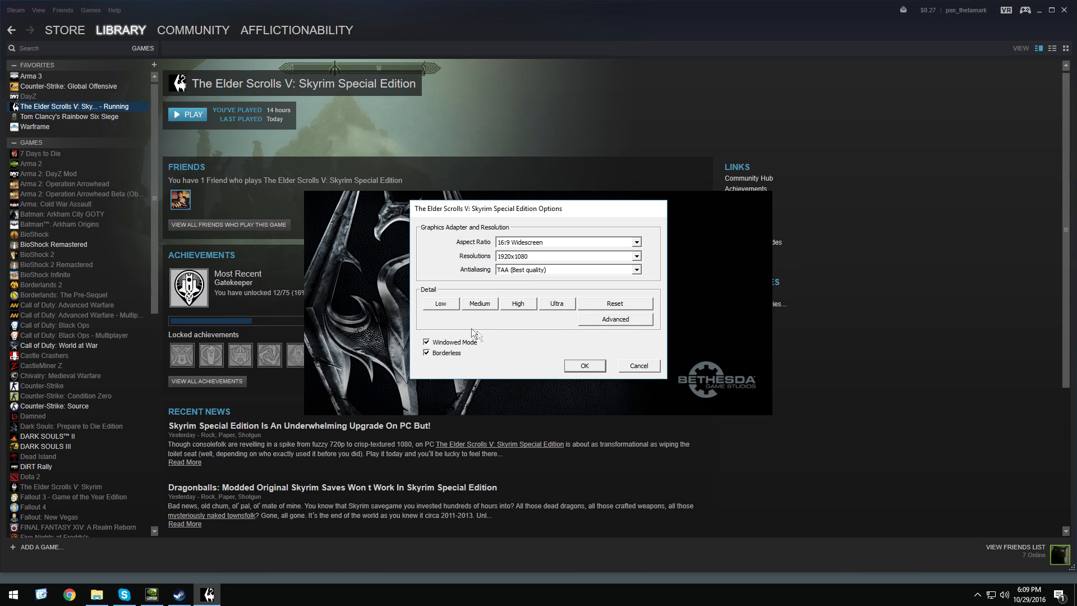
mouse_move(574, 369)
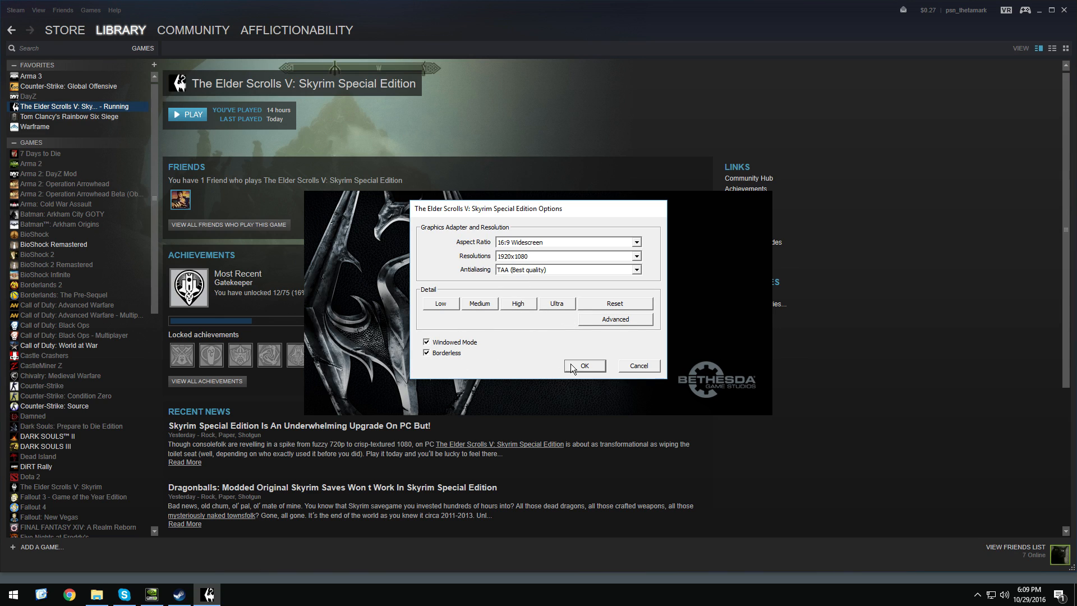
mouse_move(481, 350)
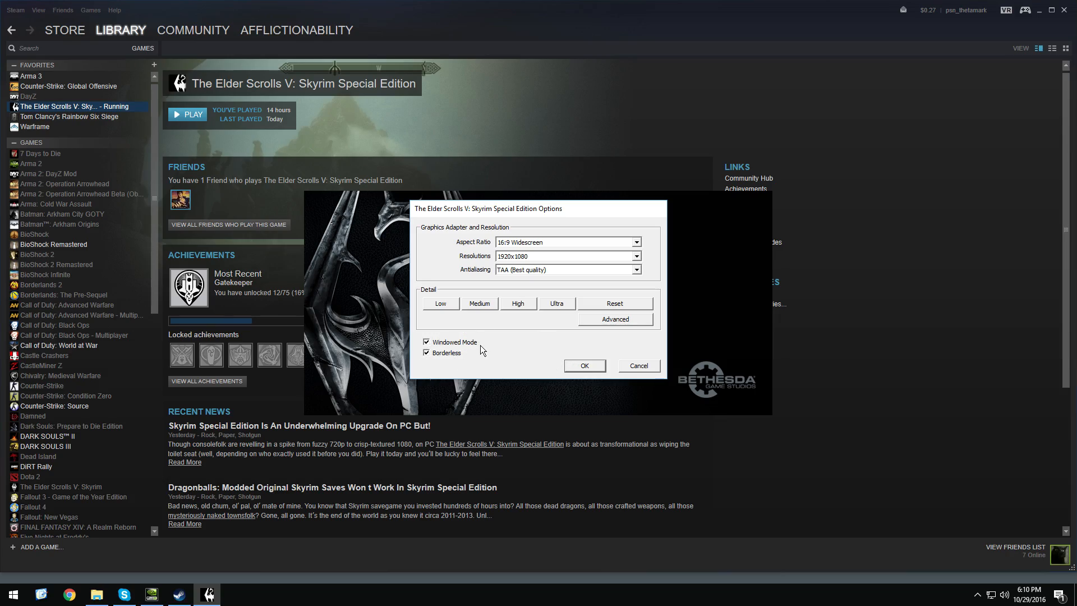
- Accept the launcher's Windowed Mode and Borderless options with OK
left_click(584, 364)
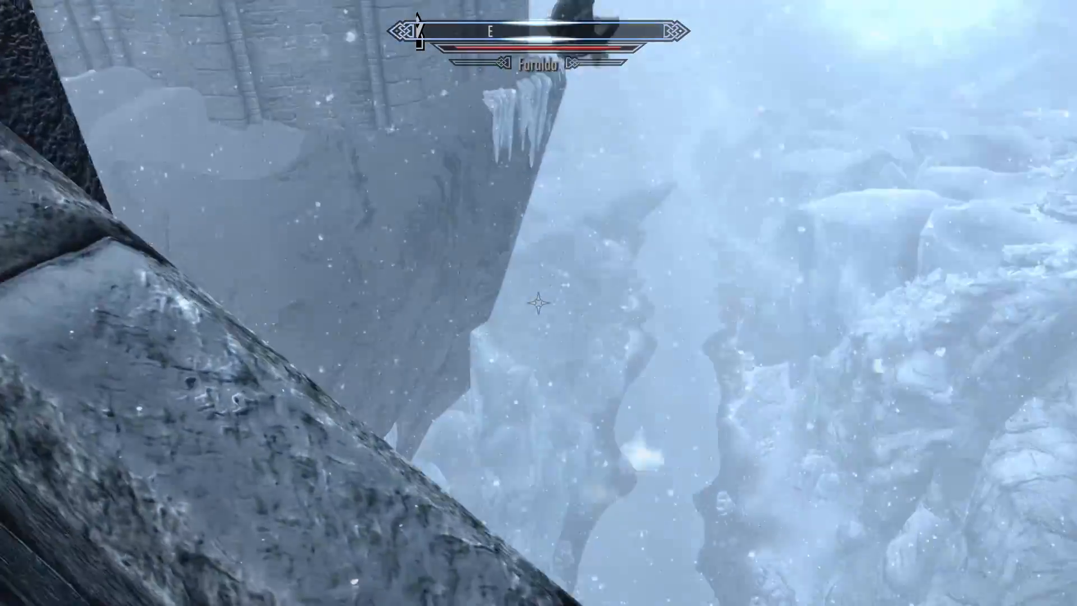
mouse_move(539, 303)
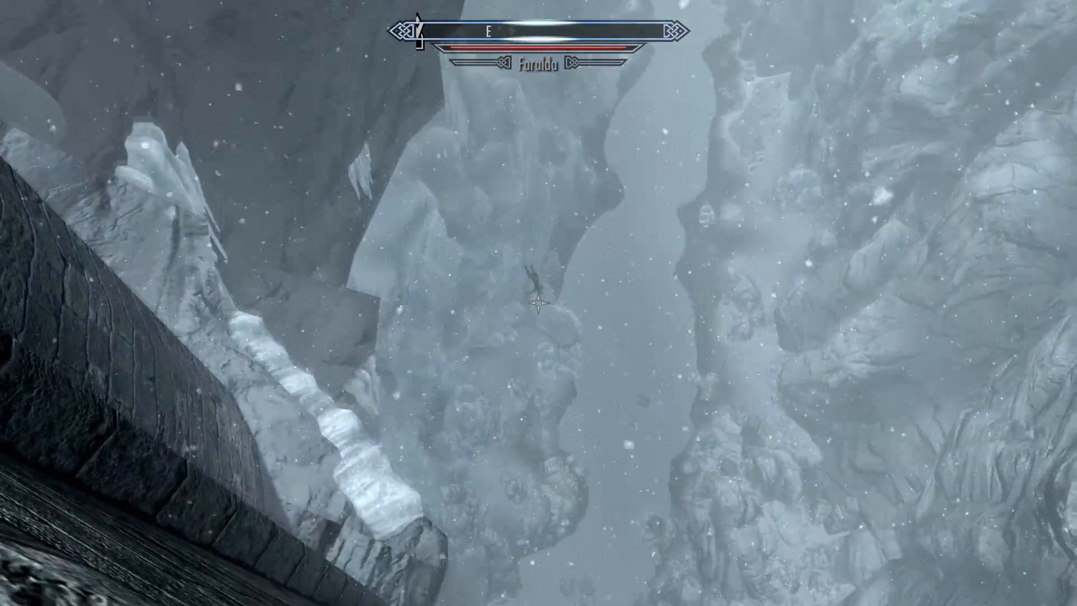